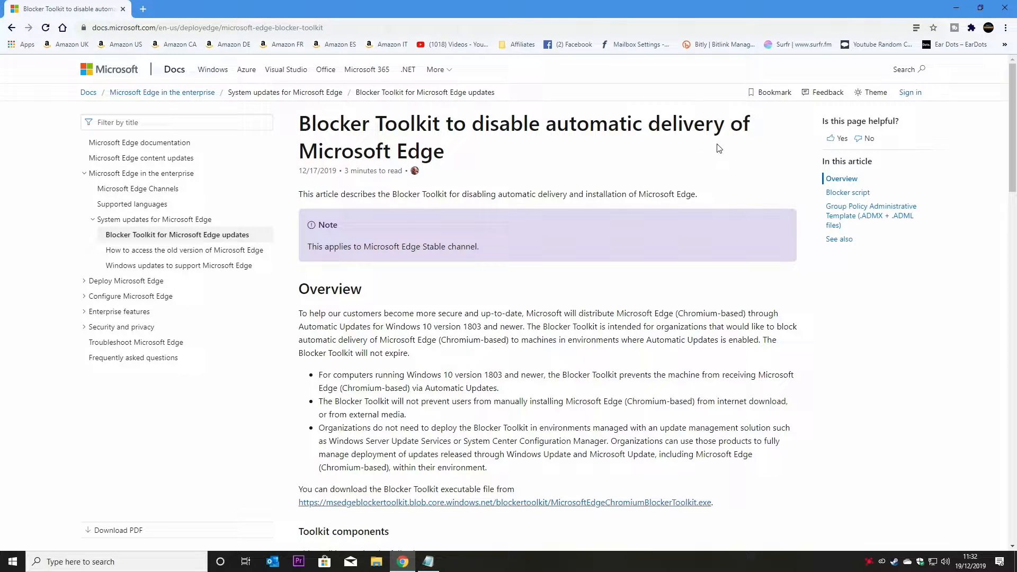
pyautogui.moveTo(446, 173)
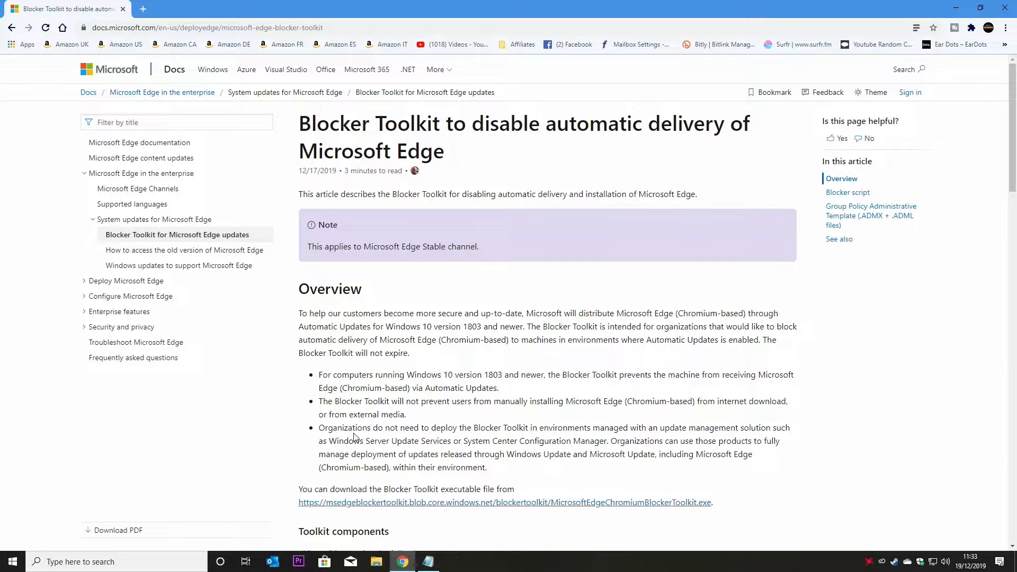
pyautogui.moveTo(332, 371)
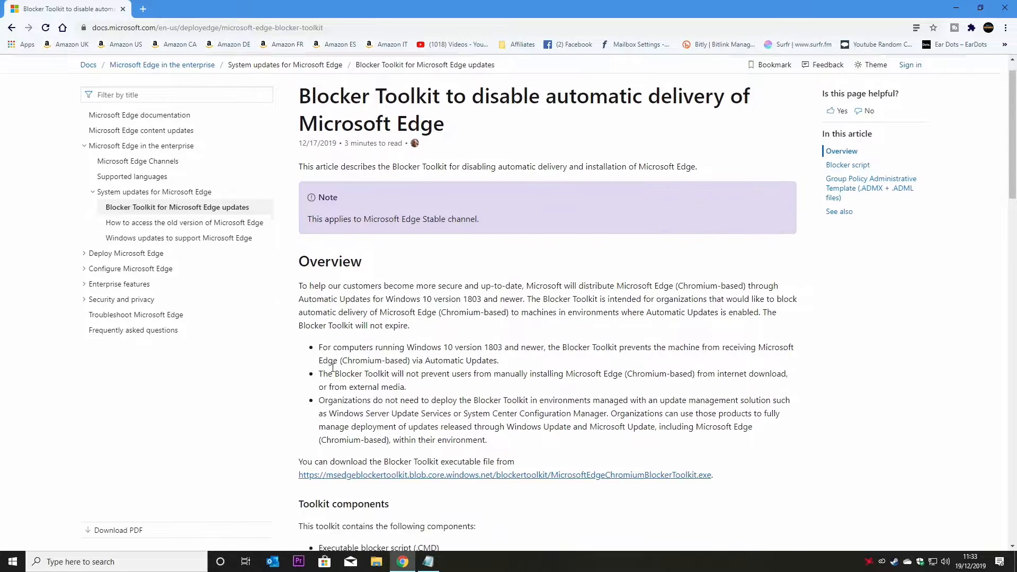
# Scroll the Blocker Toolkit article down to the Blocker script section and registry key table.
pyautogui.scroll(-3)
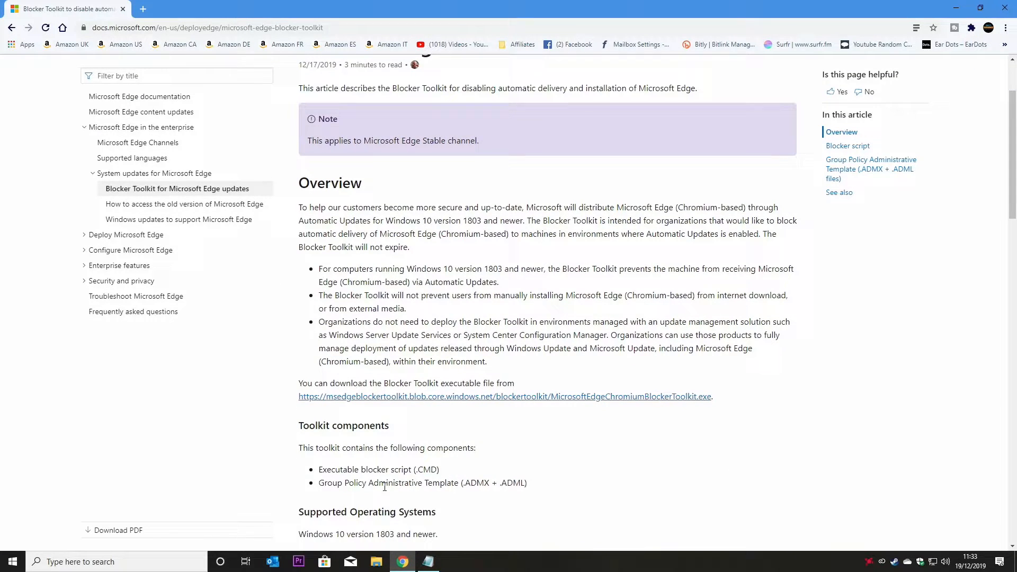
pyautogui.scroll(-3)
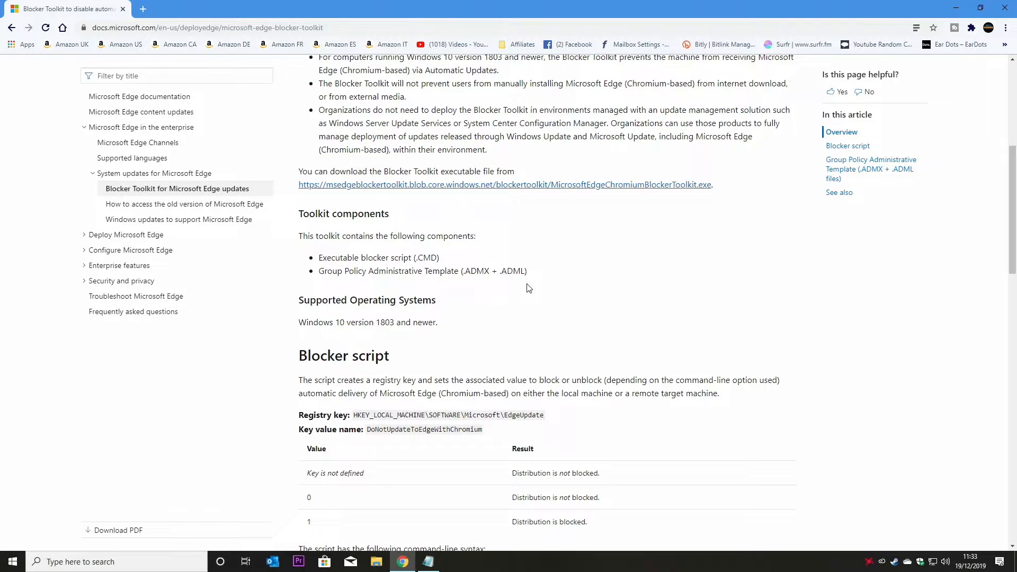
pyautogui.moveTo(447, 300)
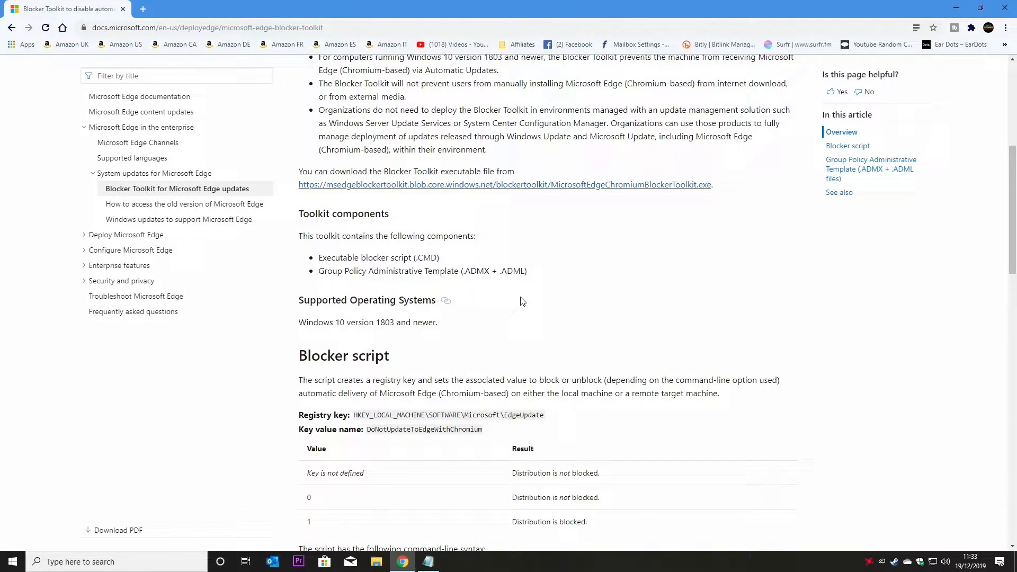
# Scroll to the DoNotUpdateToEdgeWithChromium Value/Result table and EdgeChromium_Blocker.cmd syntax.
pyautogui.scroll(-3)
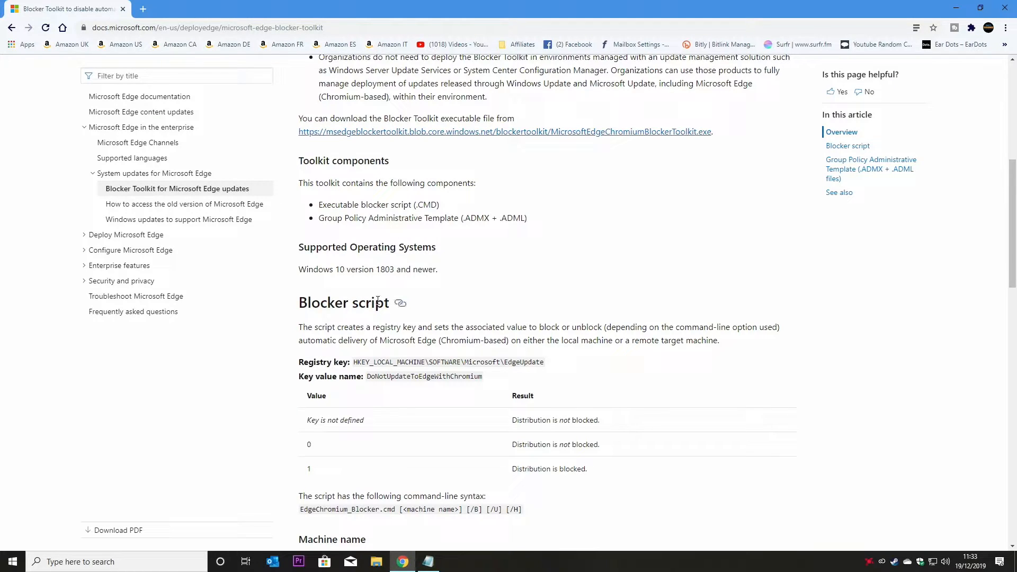
pyautogui.moveTo(415, 322)
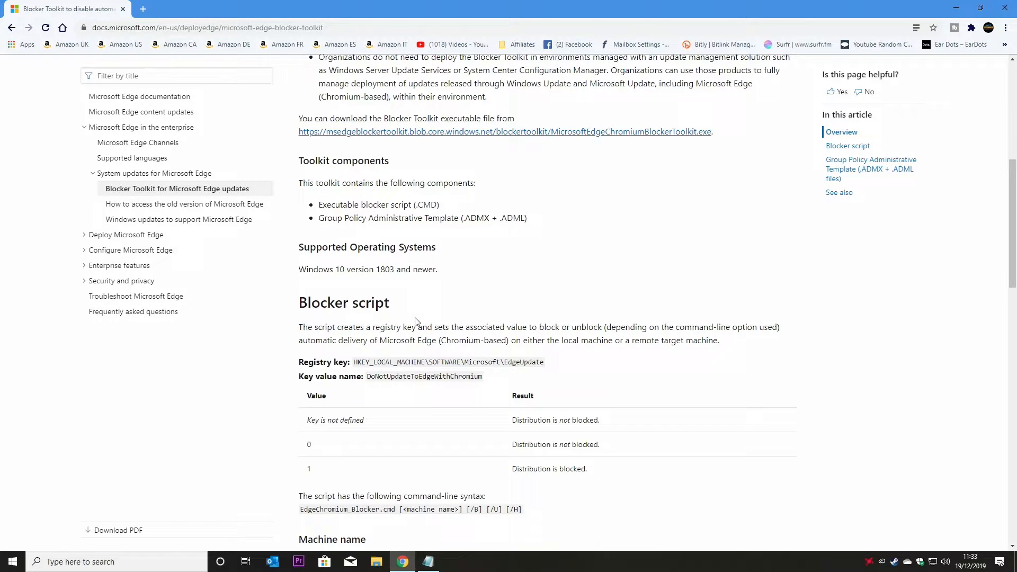
pyautogui.scroll(-3)
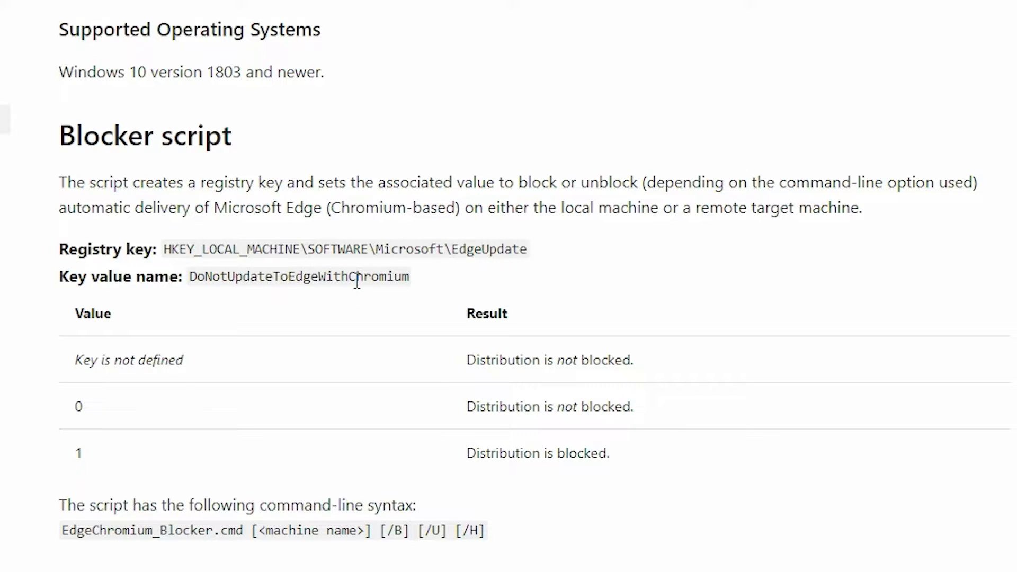
pyautogui.moveTo(400, 297)
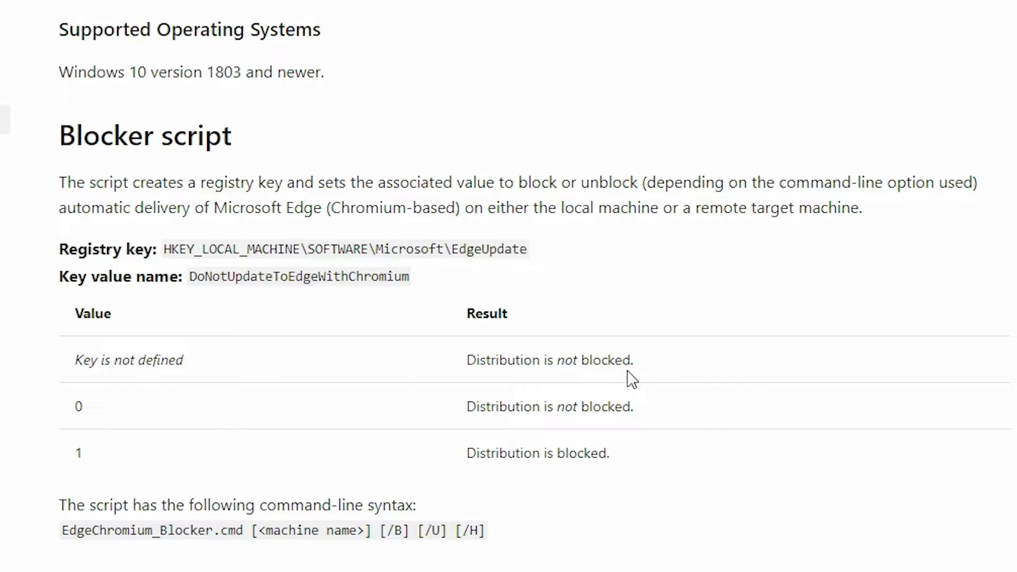
pyautogui.moveTo(663, 366)
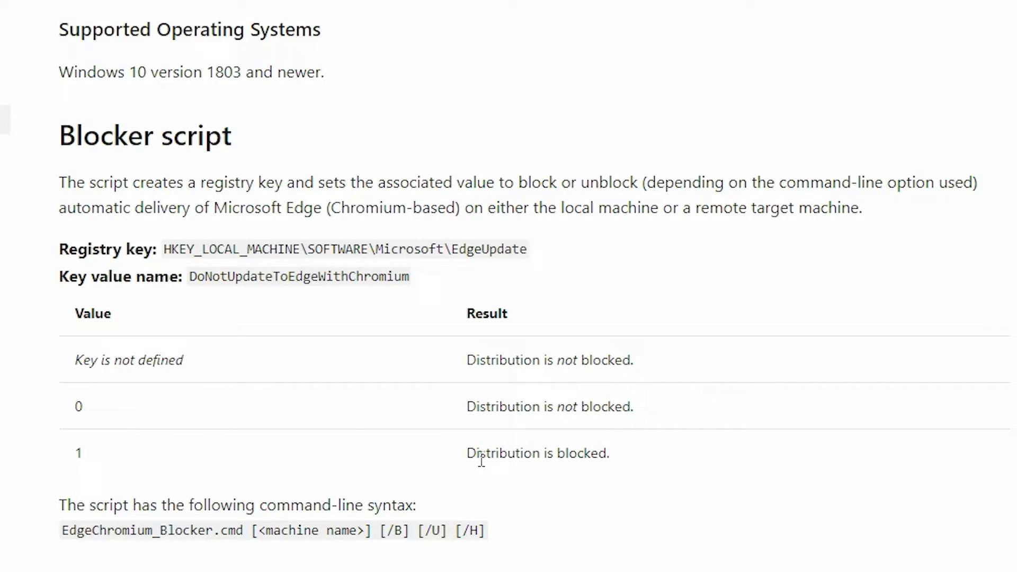
pyautogui.moveTo(635, 464)
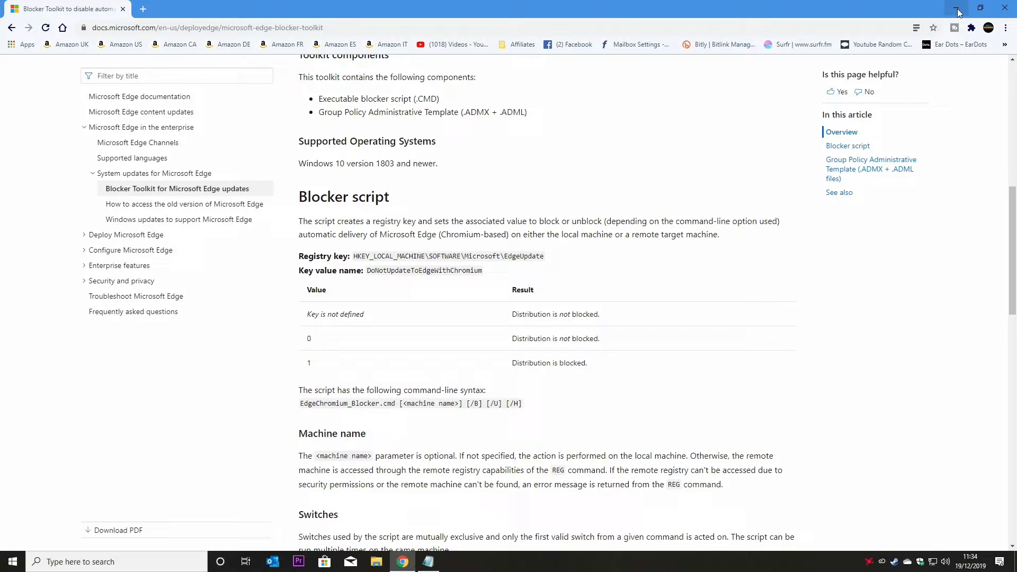
pyautogui.moveTo(955, 9)
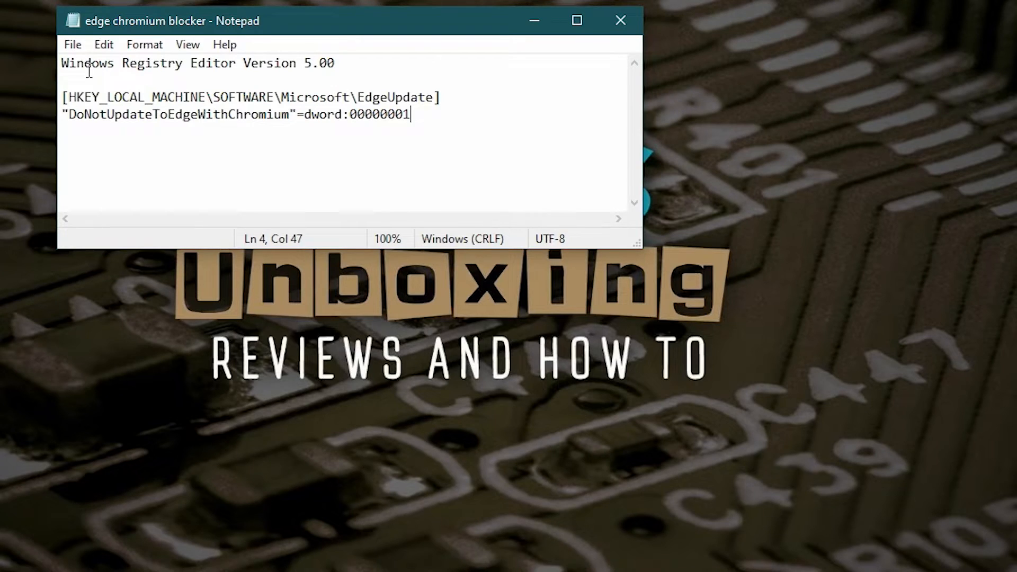
pyautogui.moveTo(103, 45)
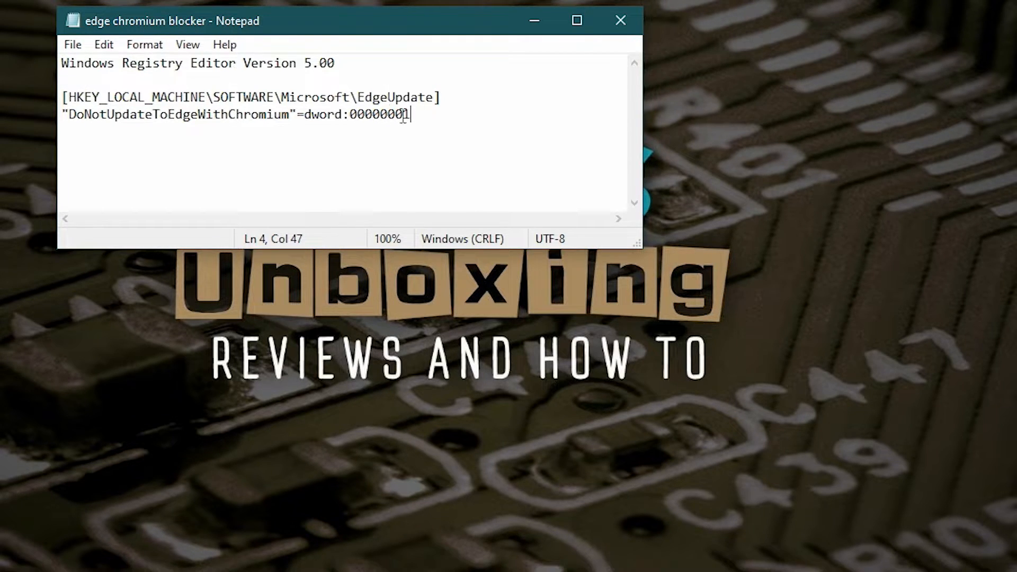
# Save the EdgeUpdate registry text to the Desktop as edge chromium blocker.reg with type All Files.
pyautogui.write('1')
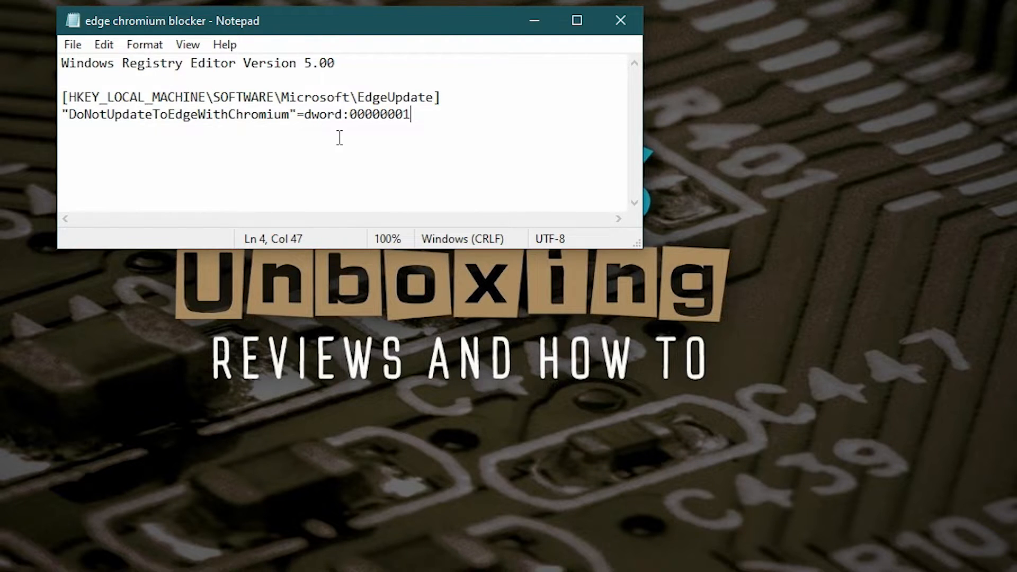
pyautogui.click(72, 45)
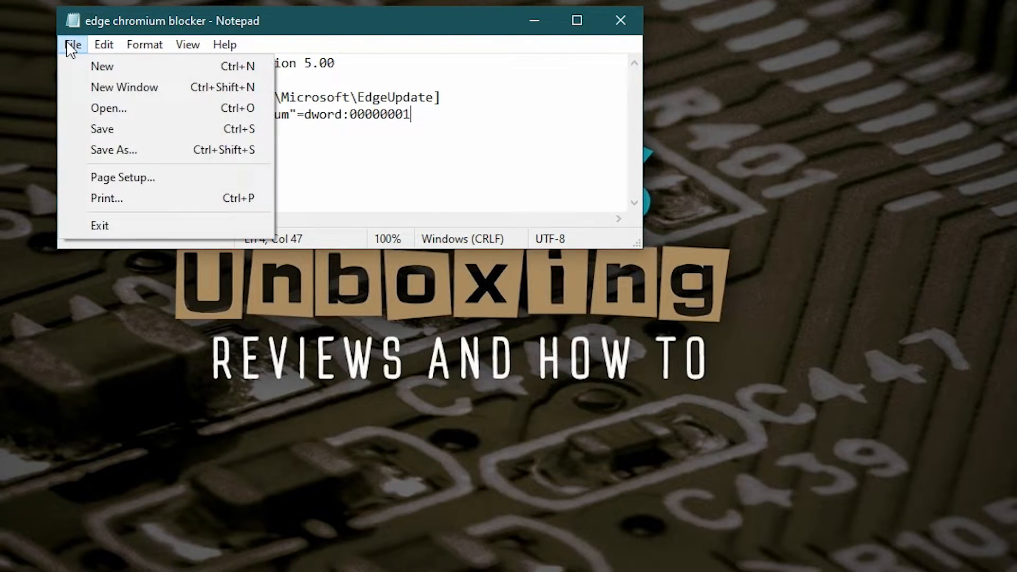
pyautogui.click(113, 150)
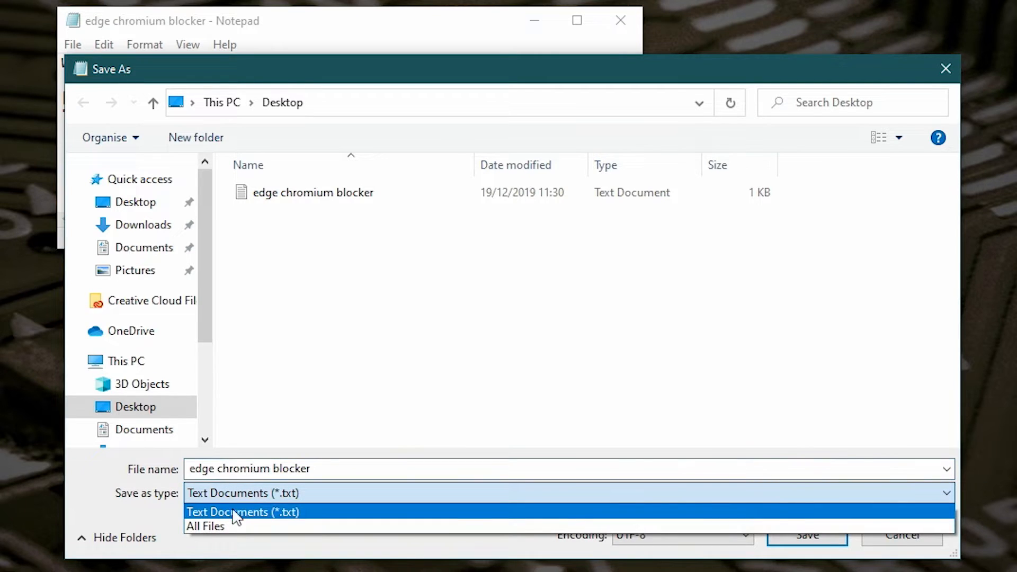
pyautogui.click(205, 526)
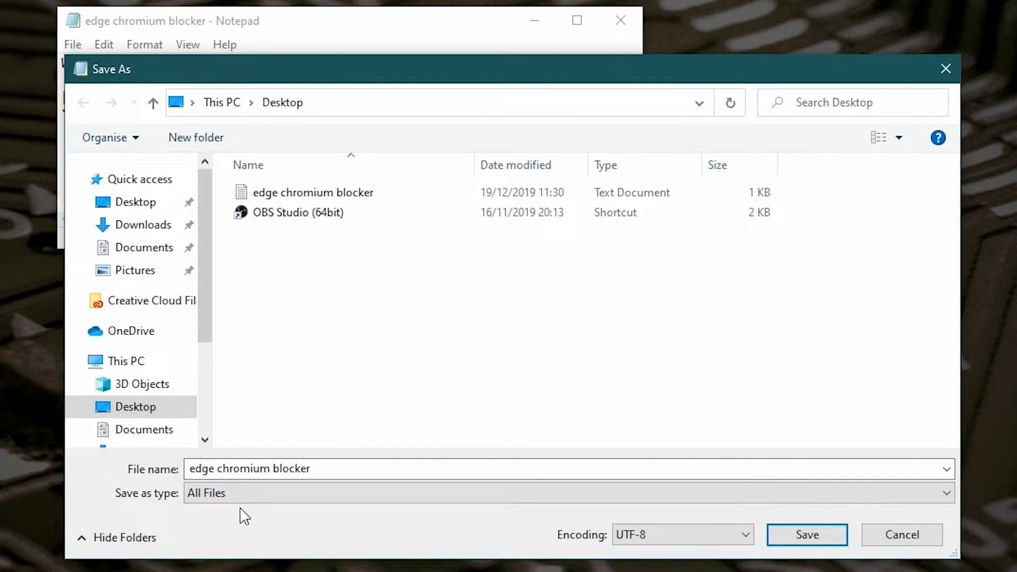
pyautogui.click(455, 468)
pyautogui.write('.reg')
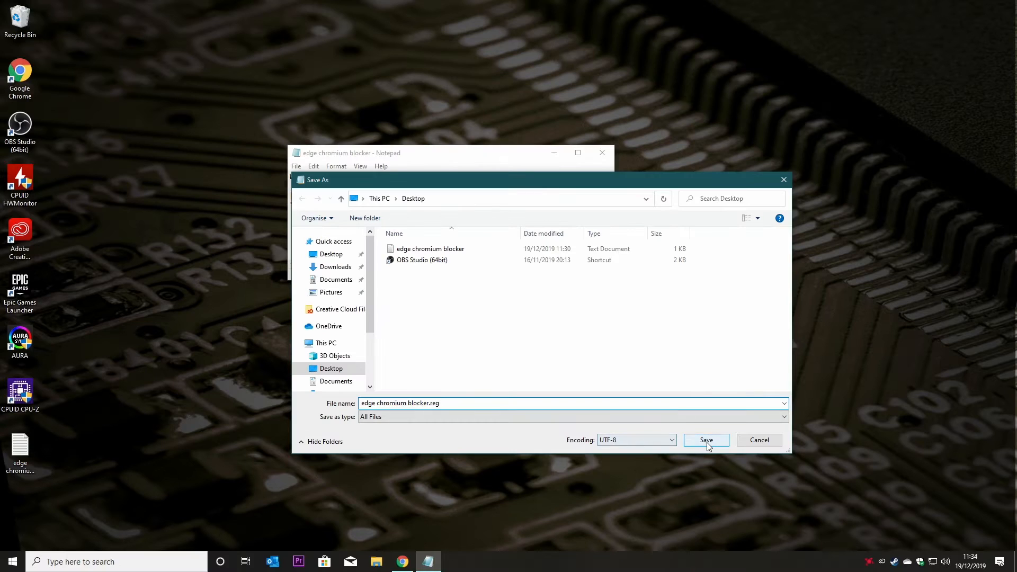
pyautogui.click(706, 440)
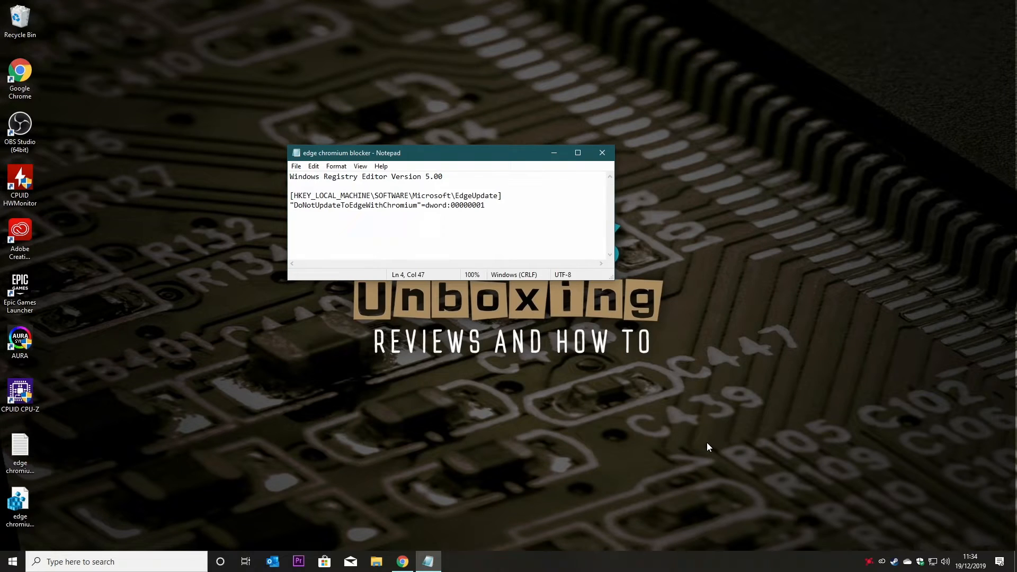
# Re-enter the final digit so the DoNotUpdateToEdgeWithChromium dword value reads 1.
pyautogui.click(20, 507)
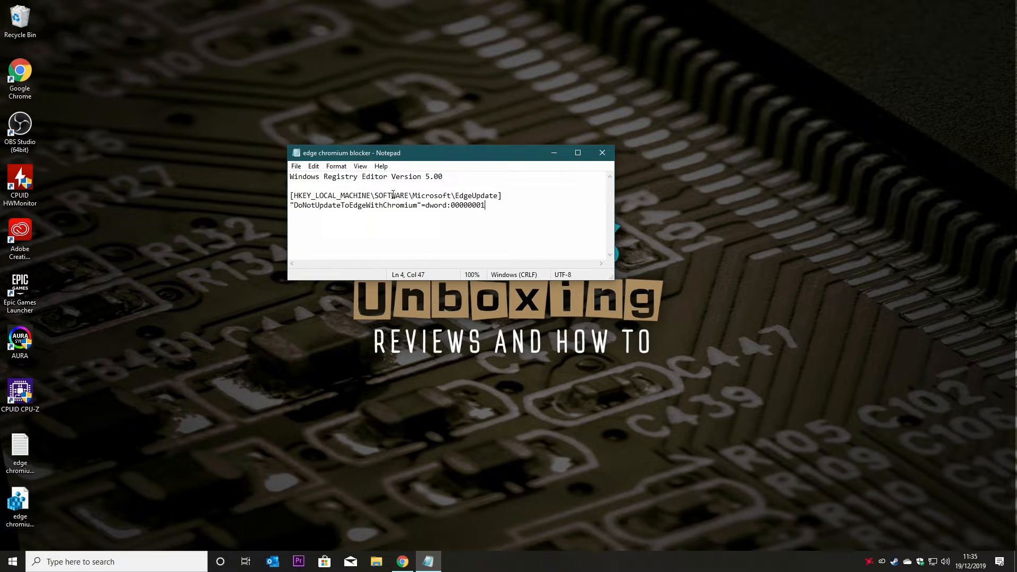
pyautogui.moveTo(478, 211)
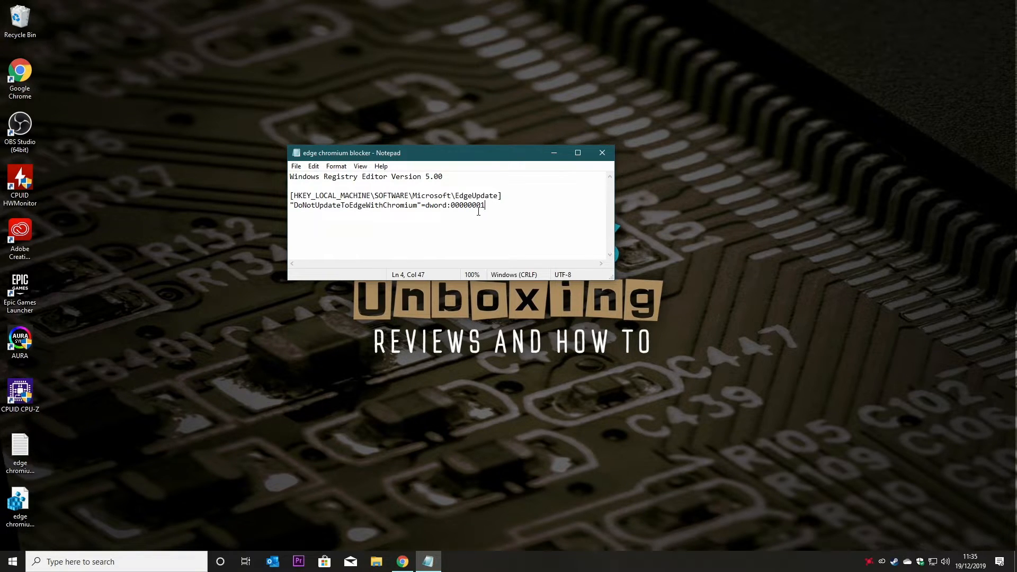
pyautogui.press('Backspace')
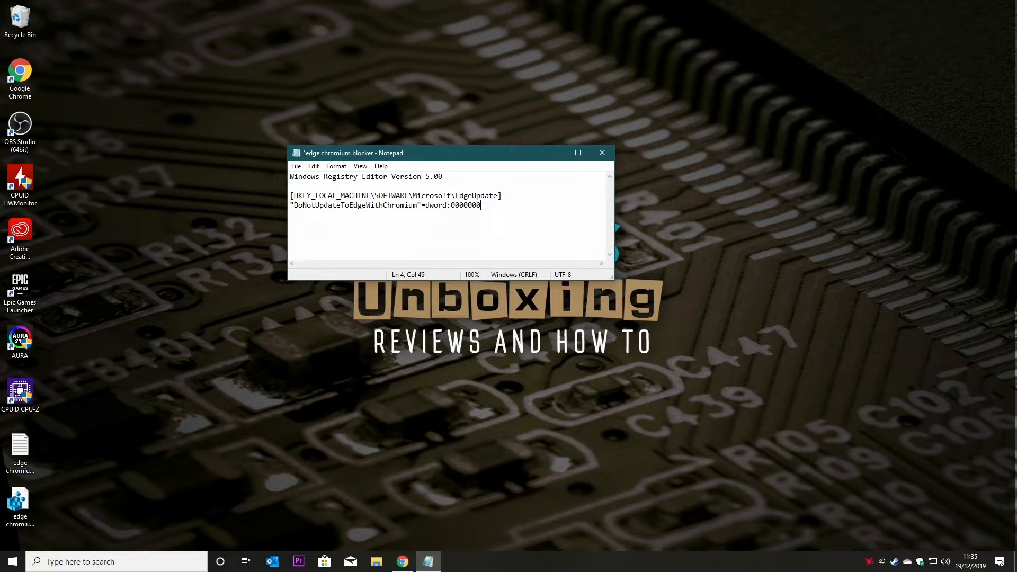
pyautogui.write('1')
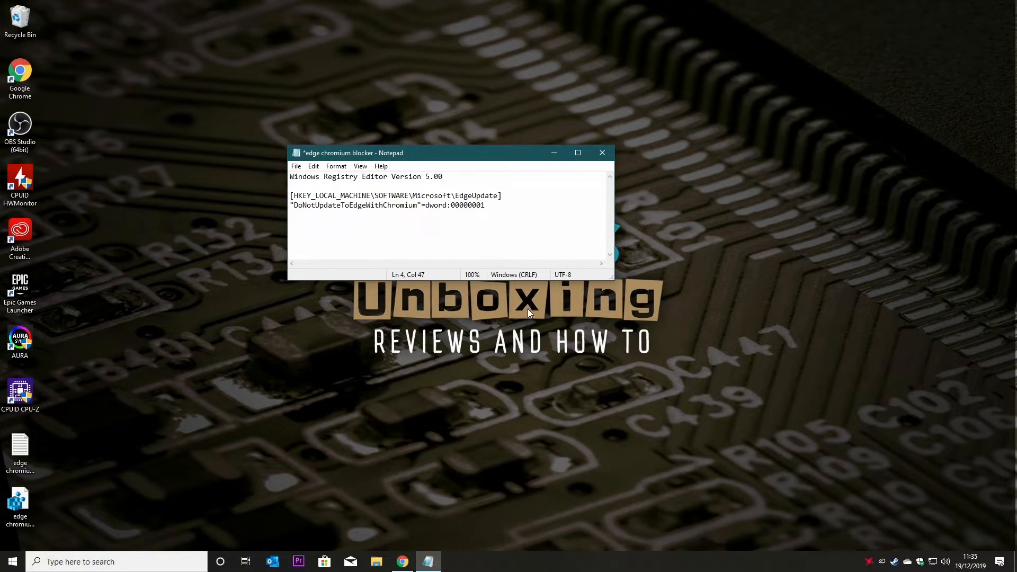
pyautogui.moveTo(515, 340)
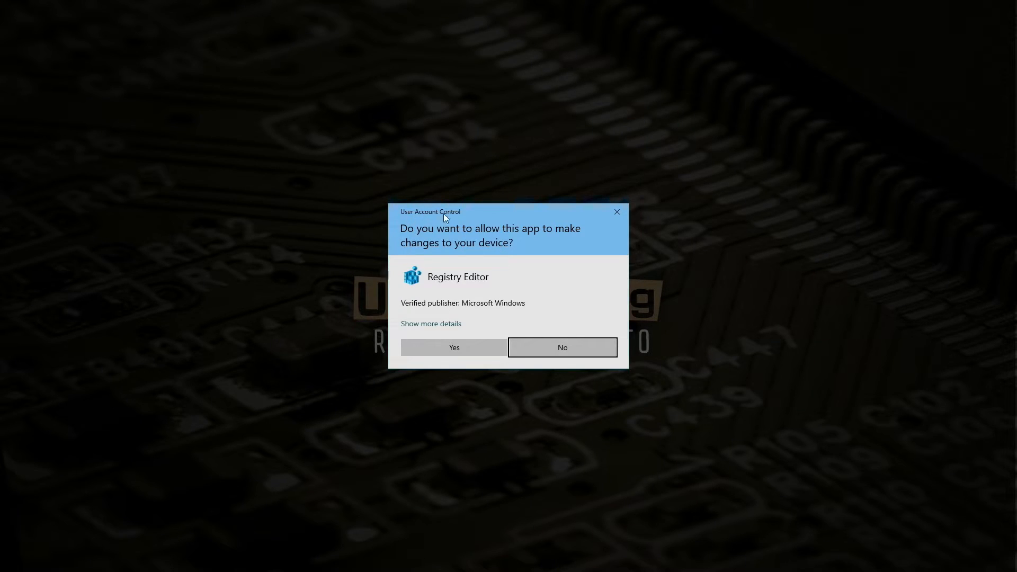
pyautogui.moveTo(434, 247)
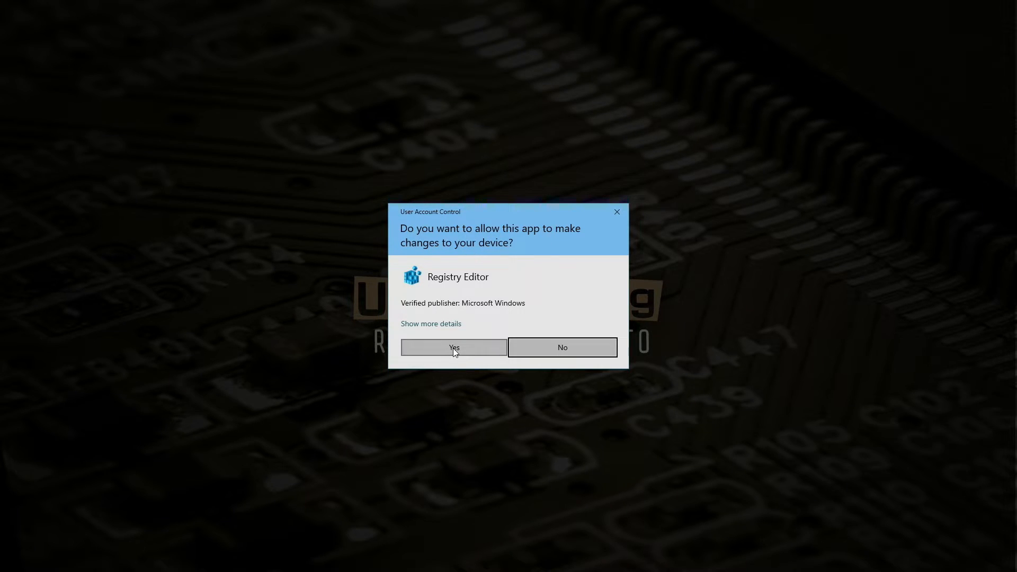
# Merge edge chromium blocker.reg into the registry, confirming UAC, the warning and the success message.
pyautogui.click(454, 348)
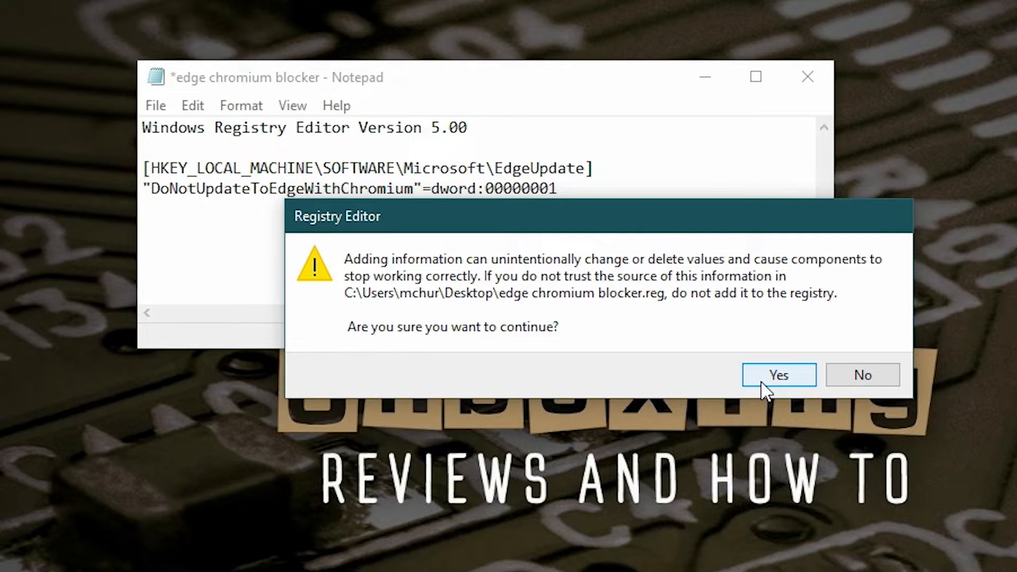
pyautogui.click(778, 375)
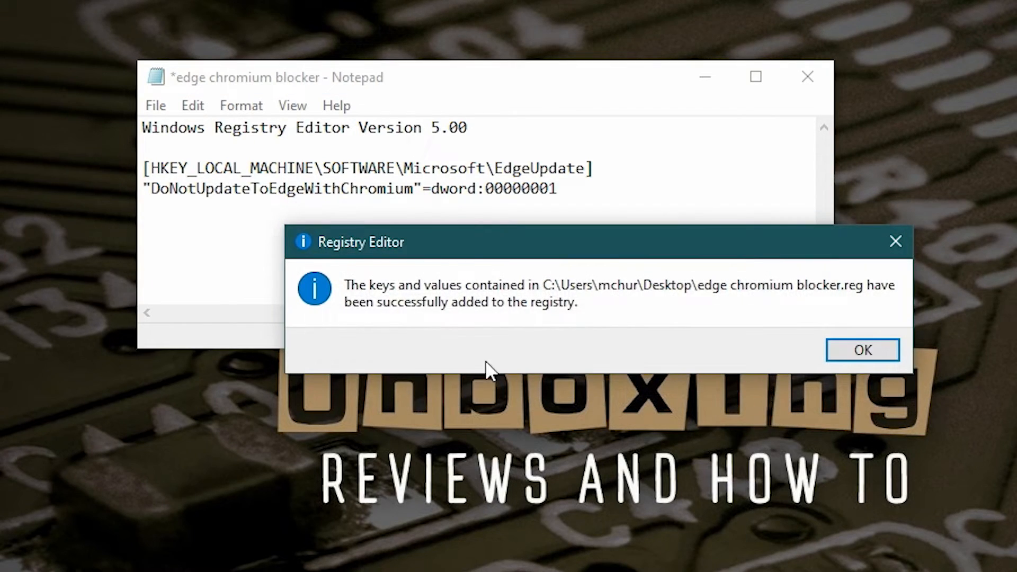
pyautogui.moveTo(553, 305)
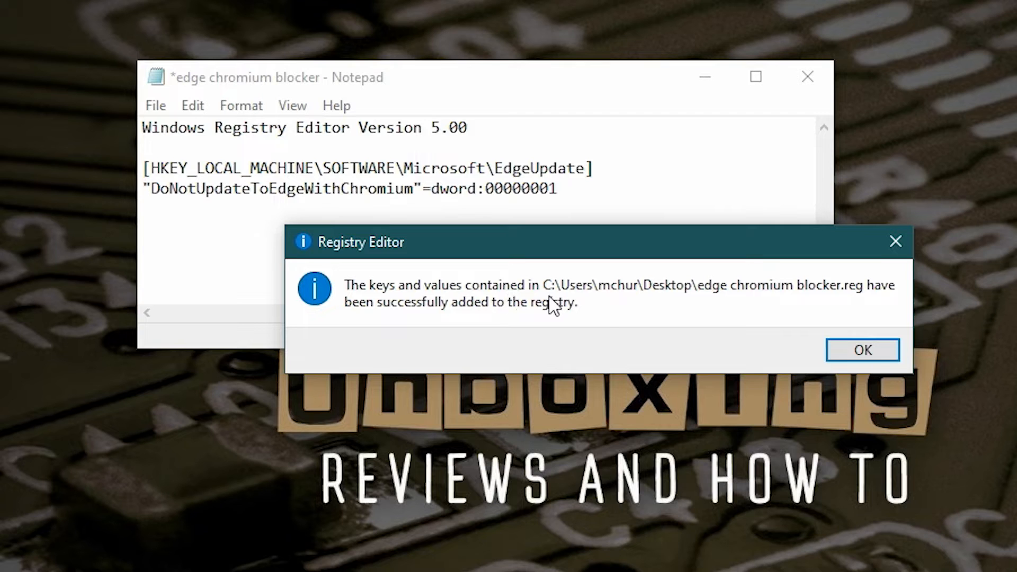
pyautogui.moveTo(669, 337)
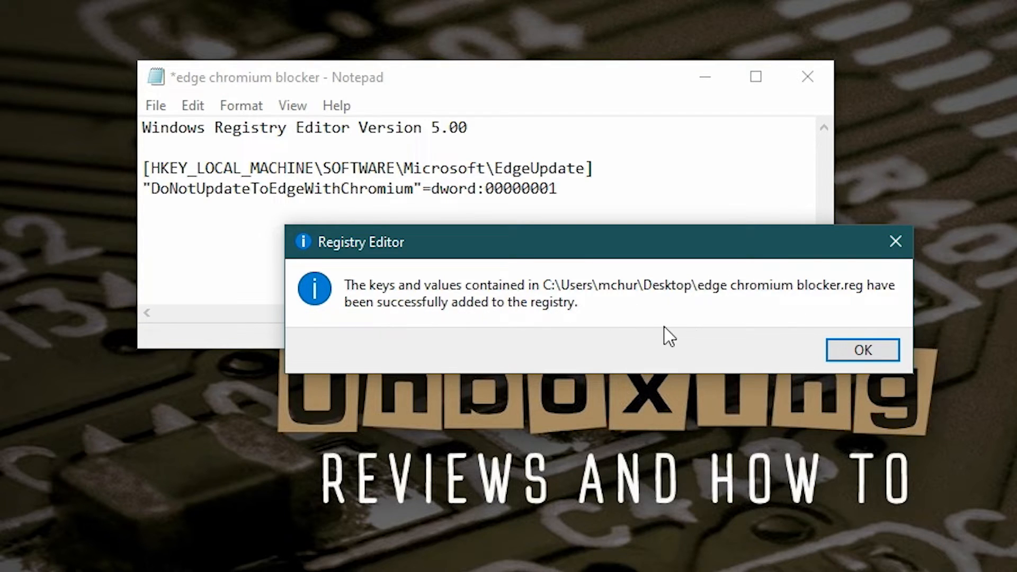
pyautogui.click(862, 349)
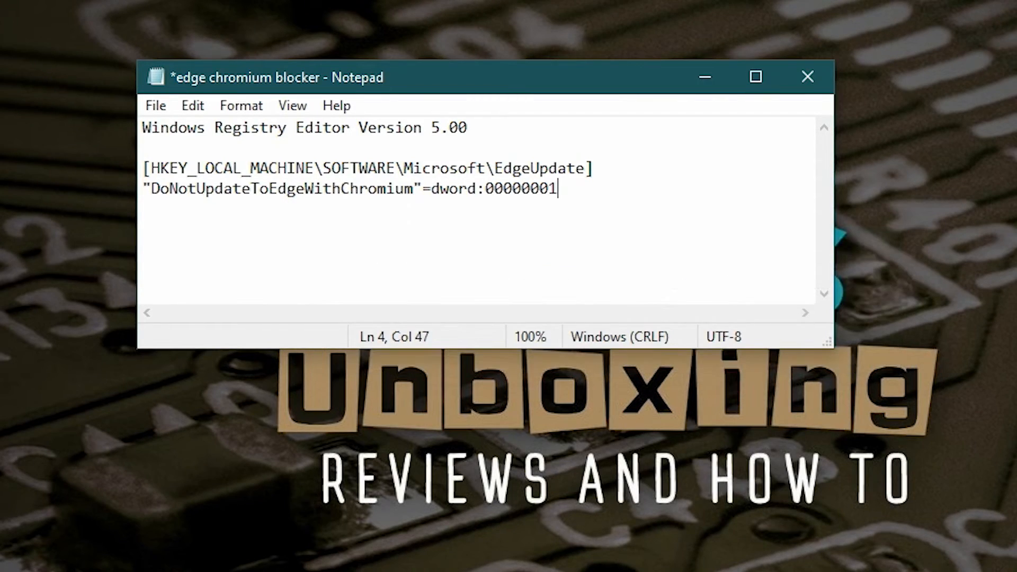
# Launch Registry Editor from a Start menu search for regedit, allowing the UAC prompt.
pyautogui.click(13, 562)
pyautogui.write('regedit')
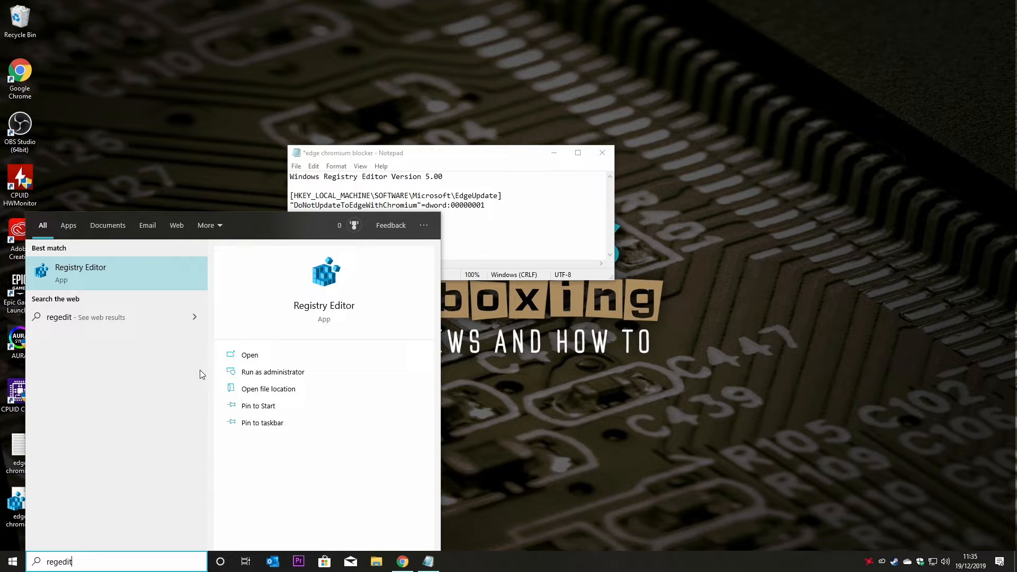
pyautogui.click(273, 372)
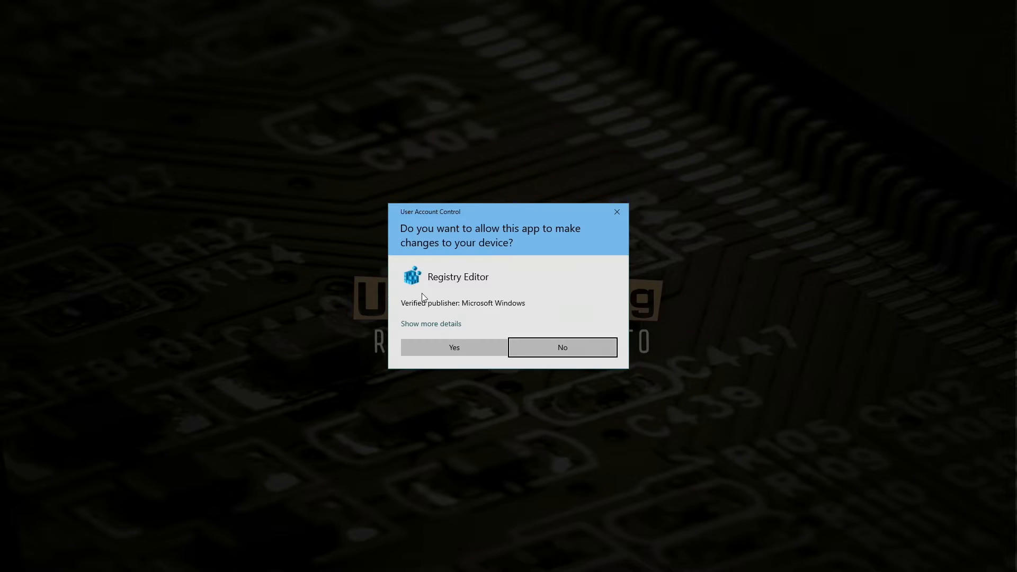
pyautogui.click(452, 347)
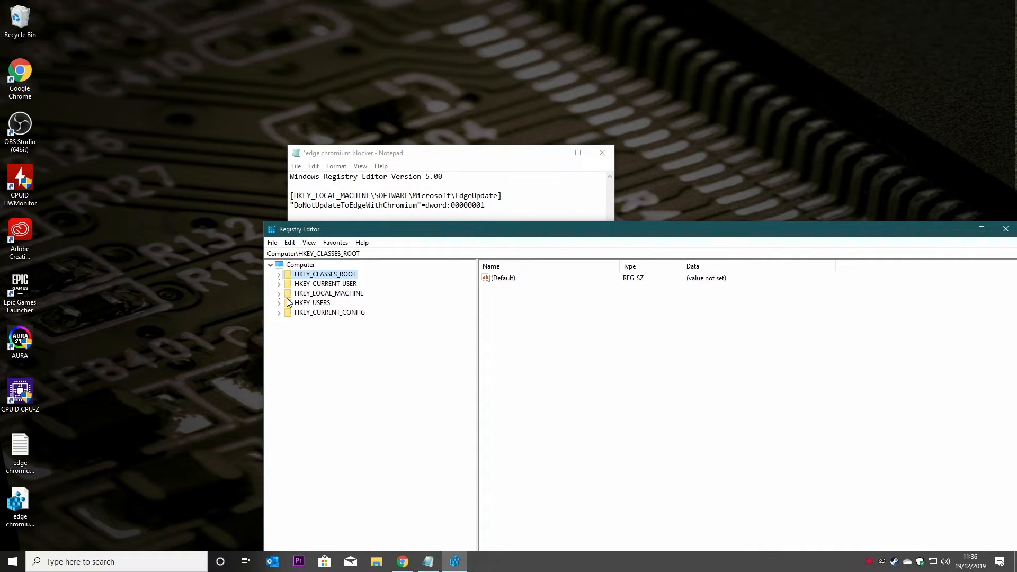
# Navigate HKEY_LOCAL_MACHINE > SOFTWARE > Microsoft down to the EdgeUpdate key showing DoNotUpdateToEdgeWithChromium = 1.
pyautogui.click(279, 294)
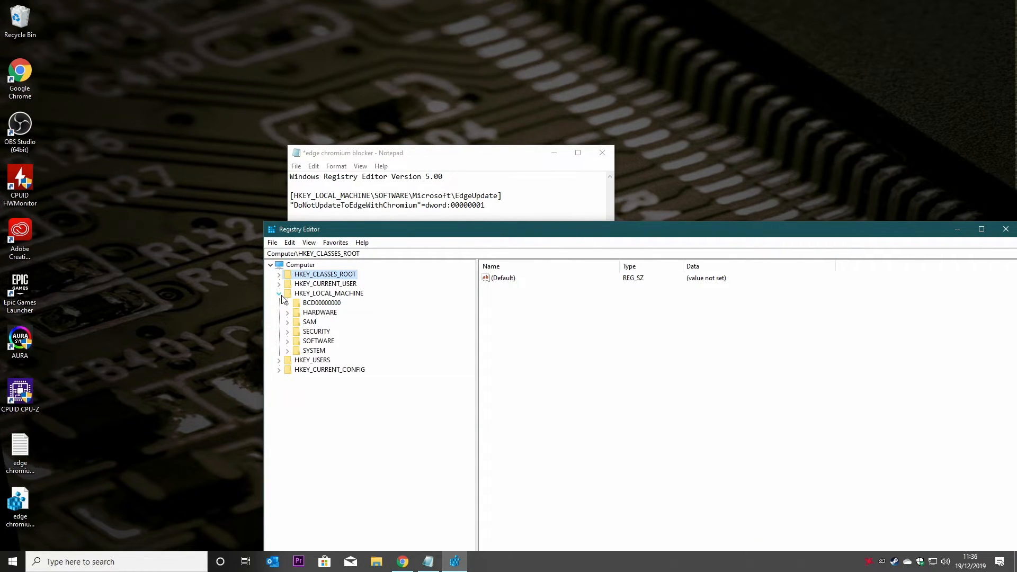
pyautogui.click(287, 340)
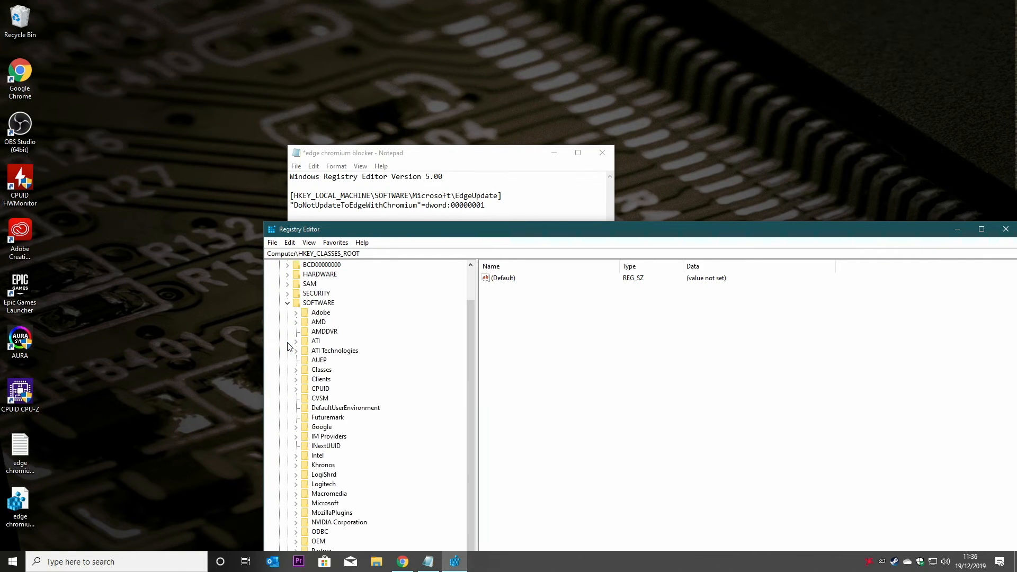
pyautogui.scroll(-3)
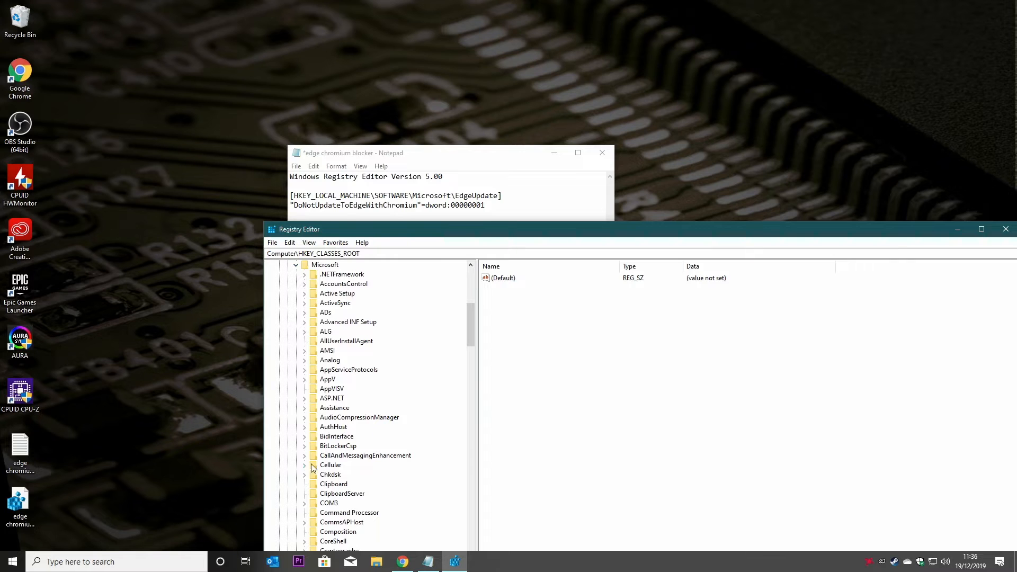
pyautogui.scroll(-3)
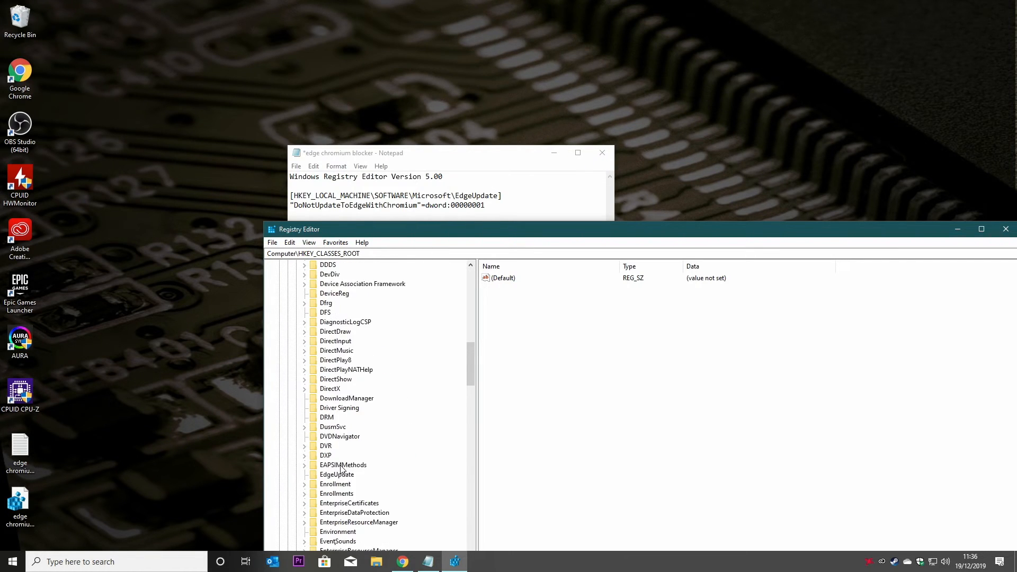
pyautogui.scroll(-3)
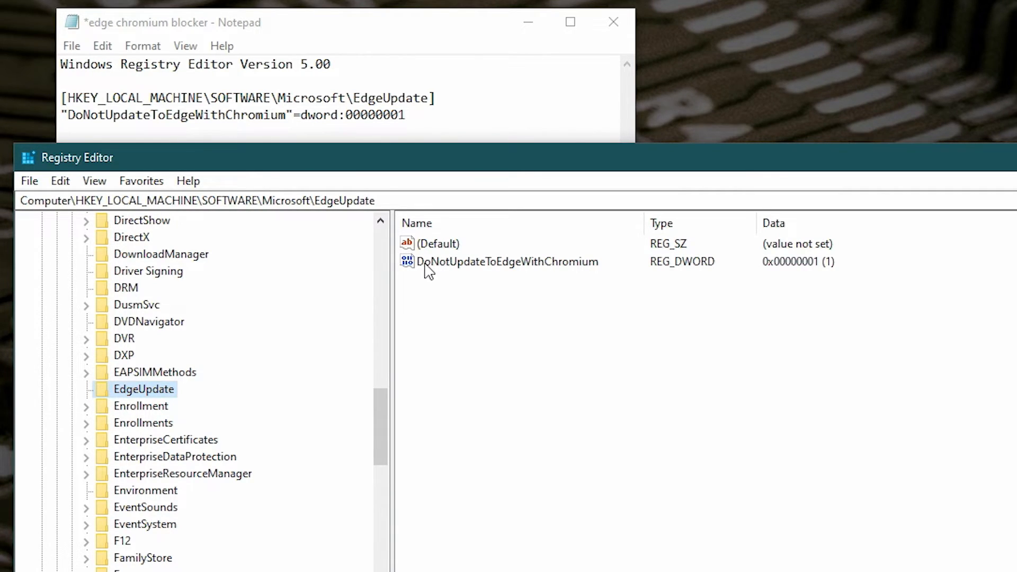
pyautogui.moveTo(501, 272)
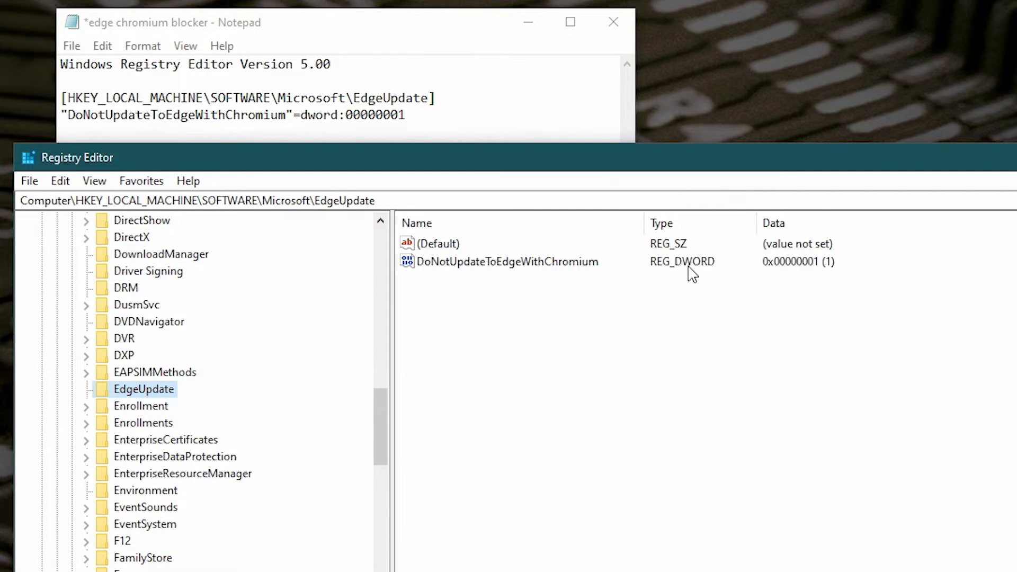
pyautogui.moveTo(808, 269)
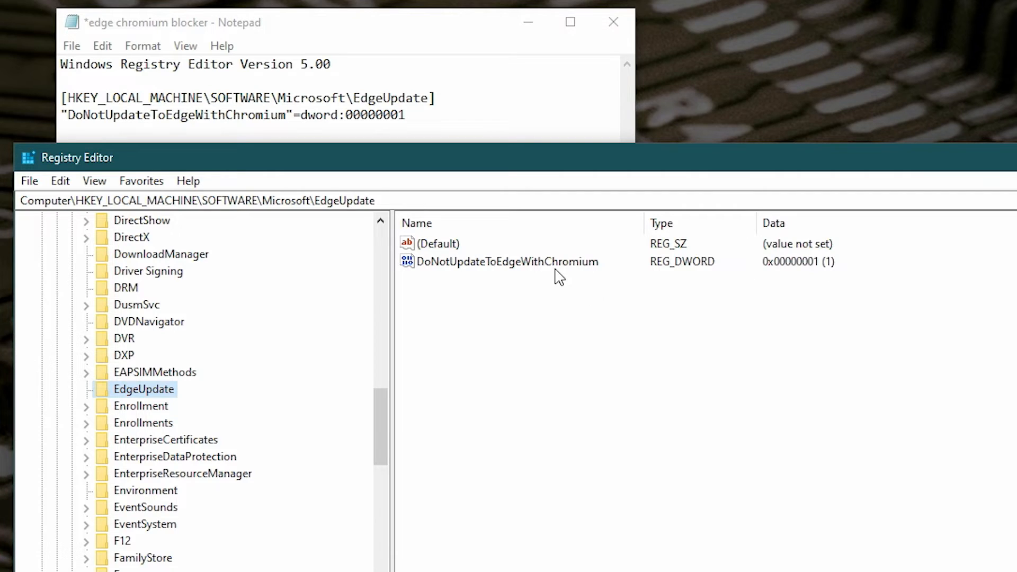
# Set DoNotUpdateToEdgeWithChromium to decimal 0.
pyautogui.doubleClick(508, 261)
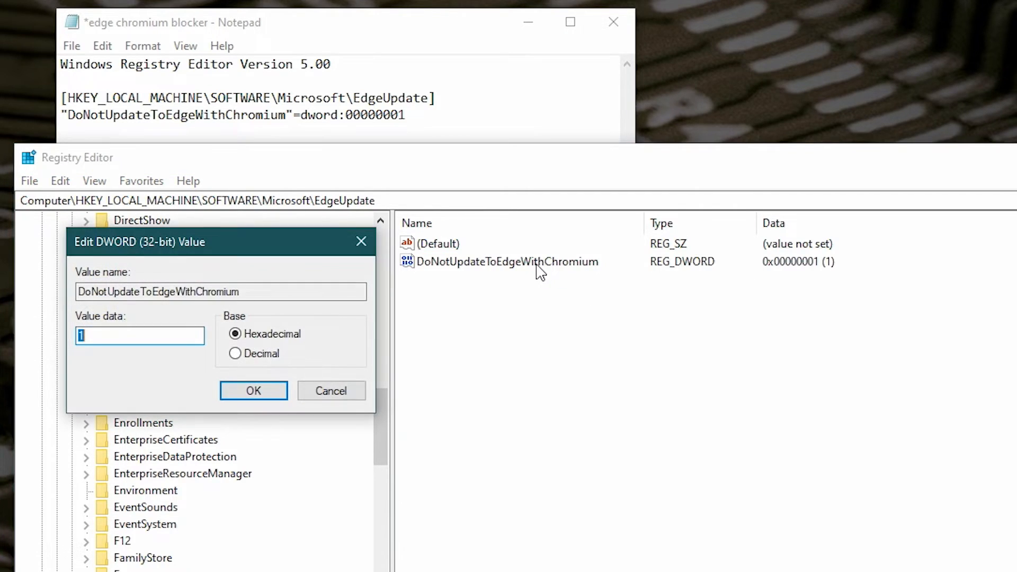
pyautogui.click(235, 354)
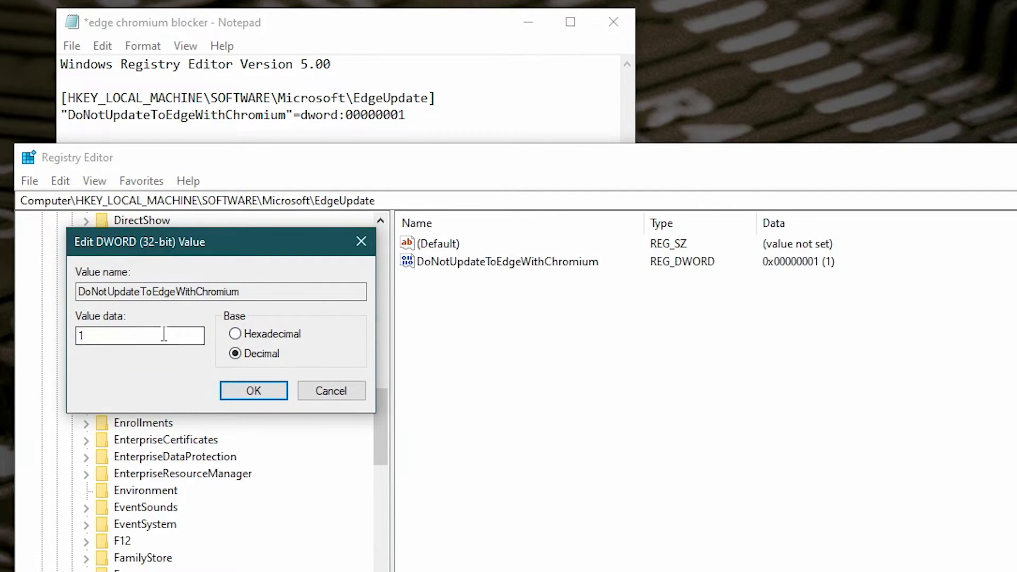
pyautogui.write('0')
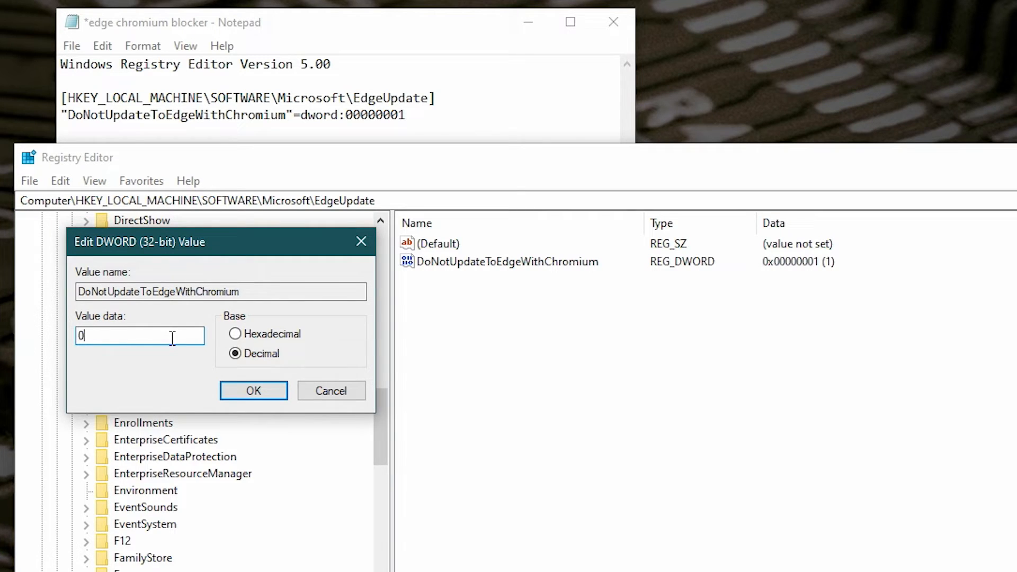
pyautogui.click(253, 391)
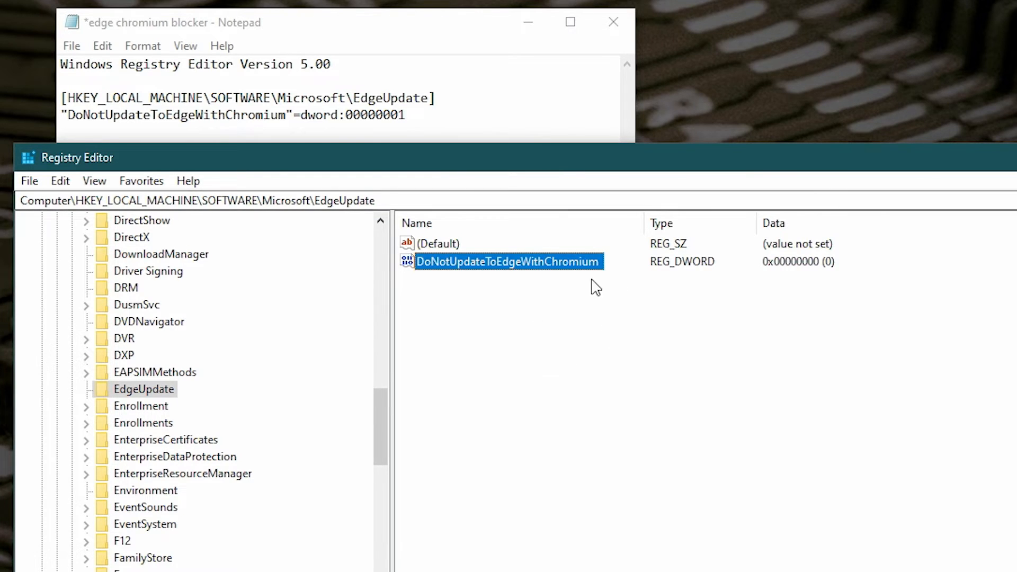
# Restore DoNotUpdateToEdgeWithChromium back to decimal 1.
pyautogui.doubleClick(508, 262)
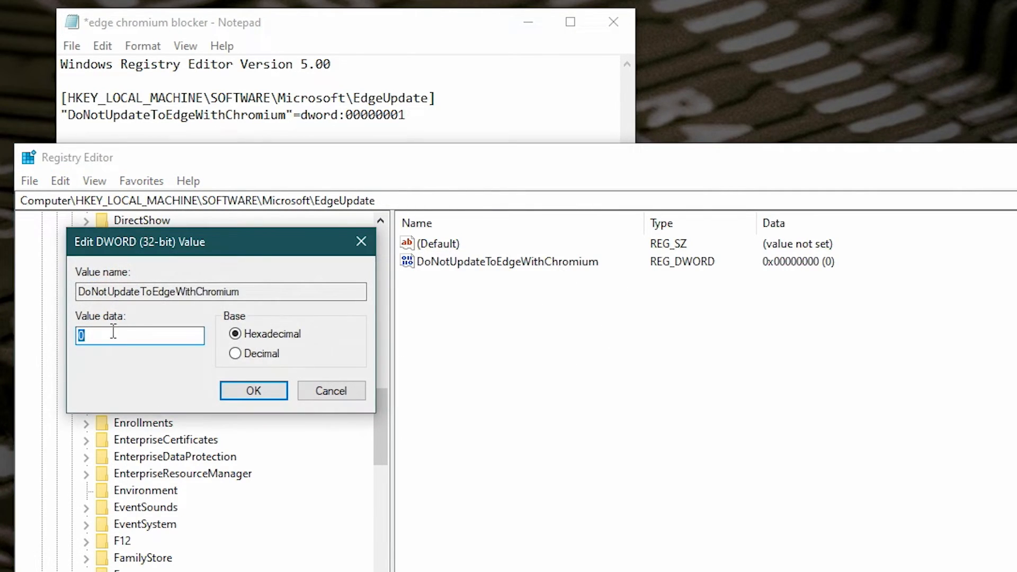
pyautogui.click(235, 353)
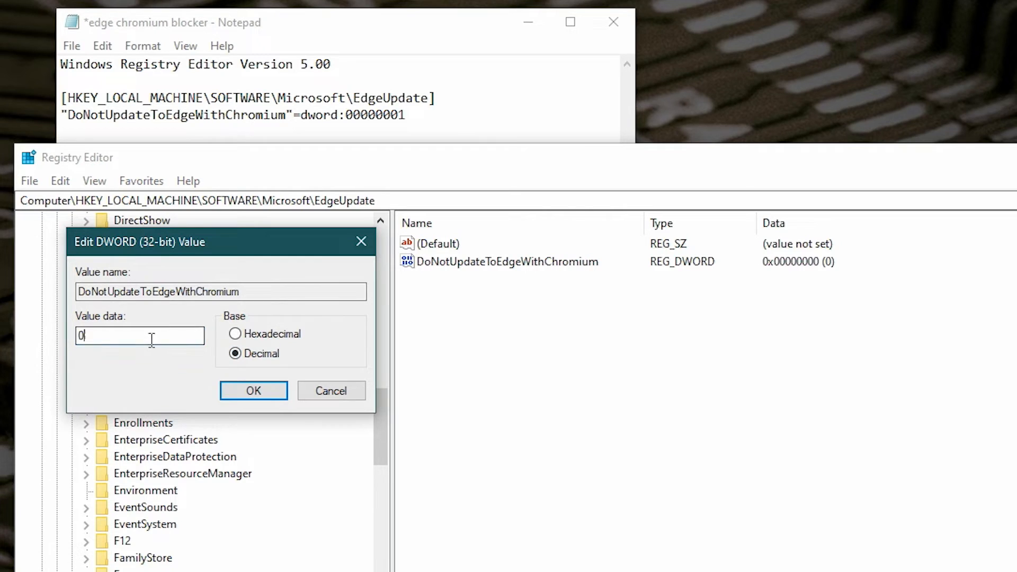
pyautogui.click(253, 391)
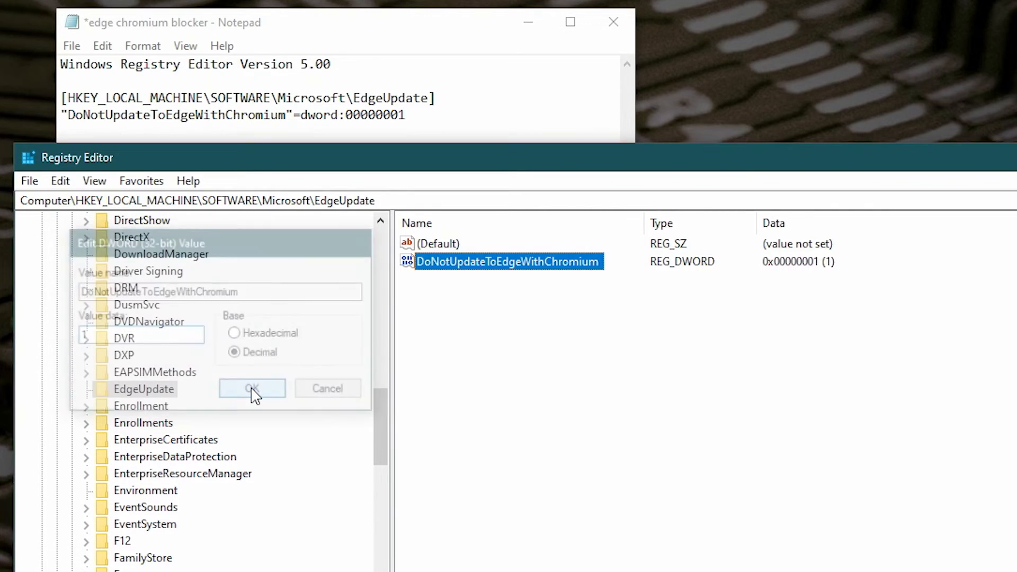
pyautogui.click(252, 387)
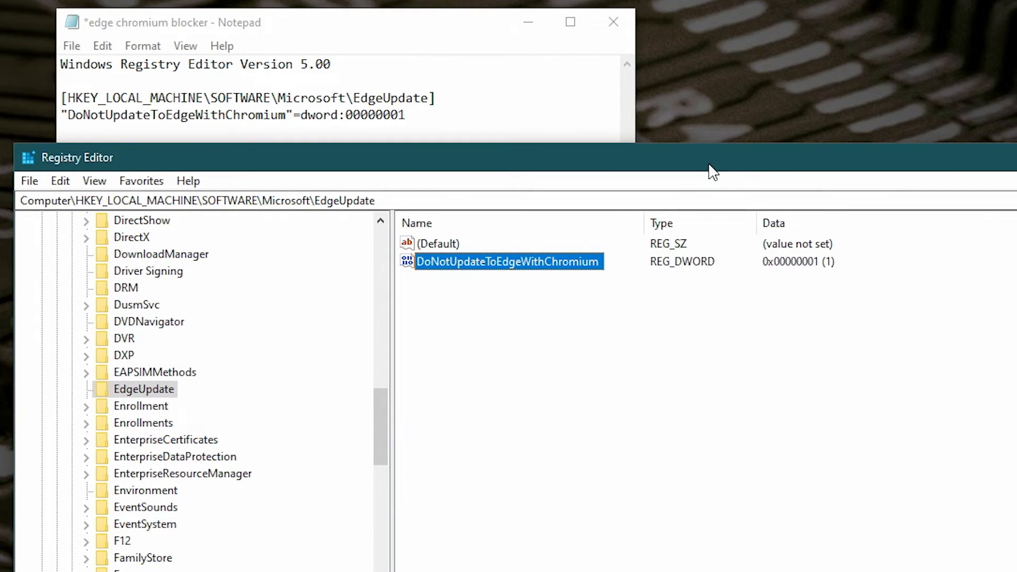